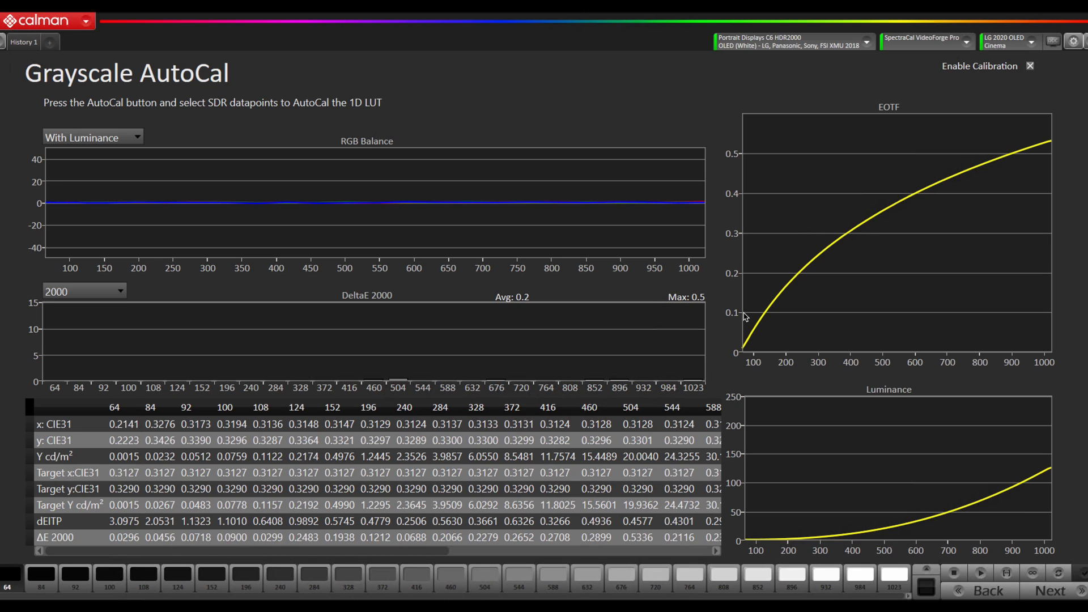
mouse_move(662, 247)
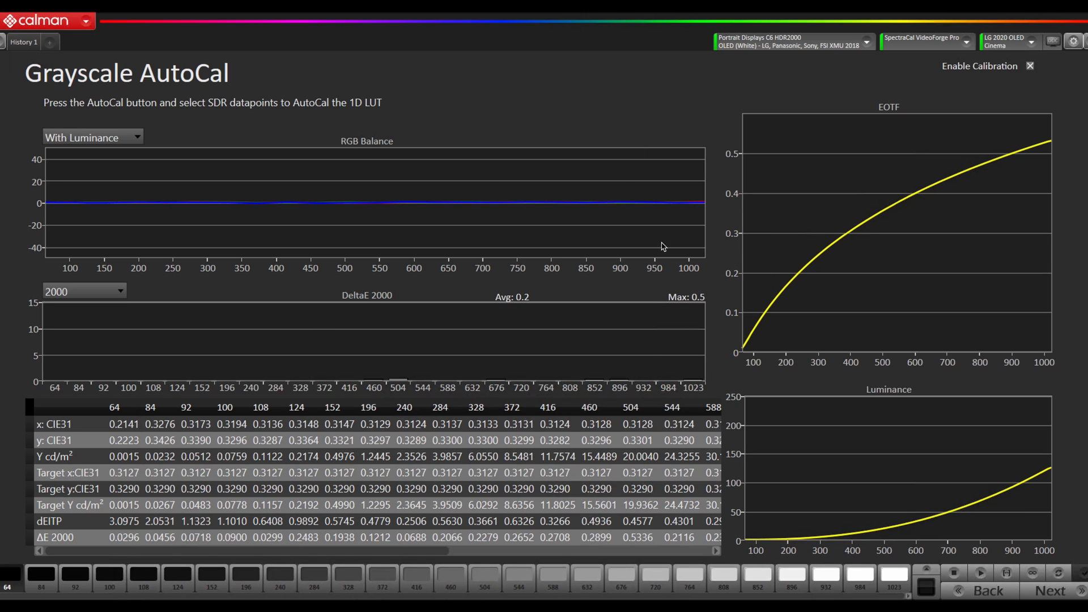
mouse_move(244, 225)
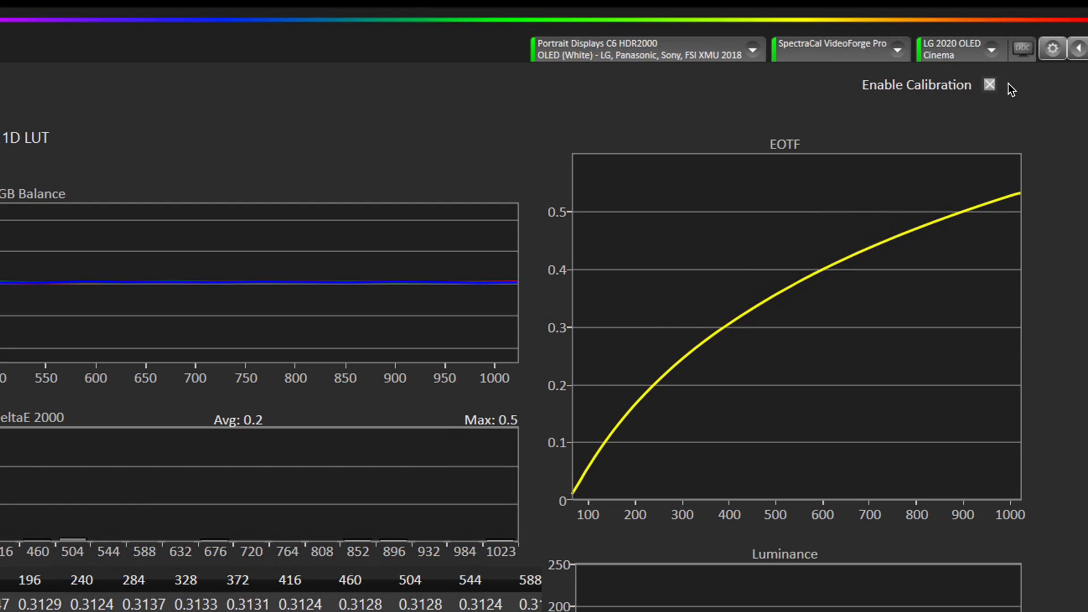
- Open the LG 2020 OLED Display Controls panel from the top-bar display dropdown
left_click(1077, 49)
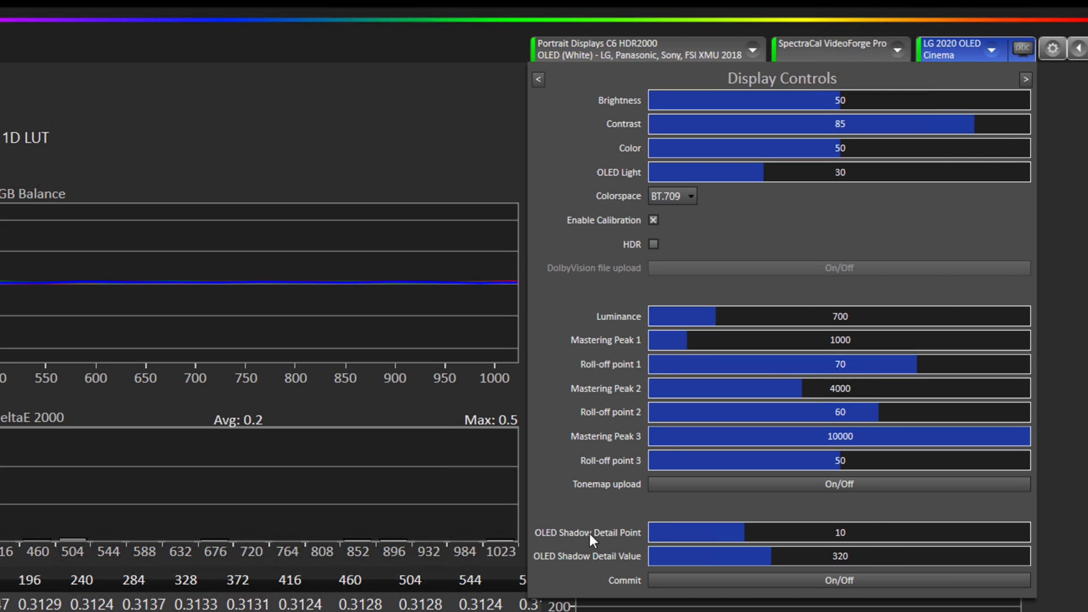
mouse_move(591, 524)
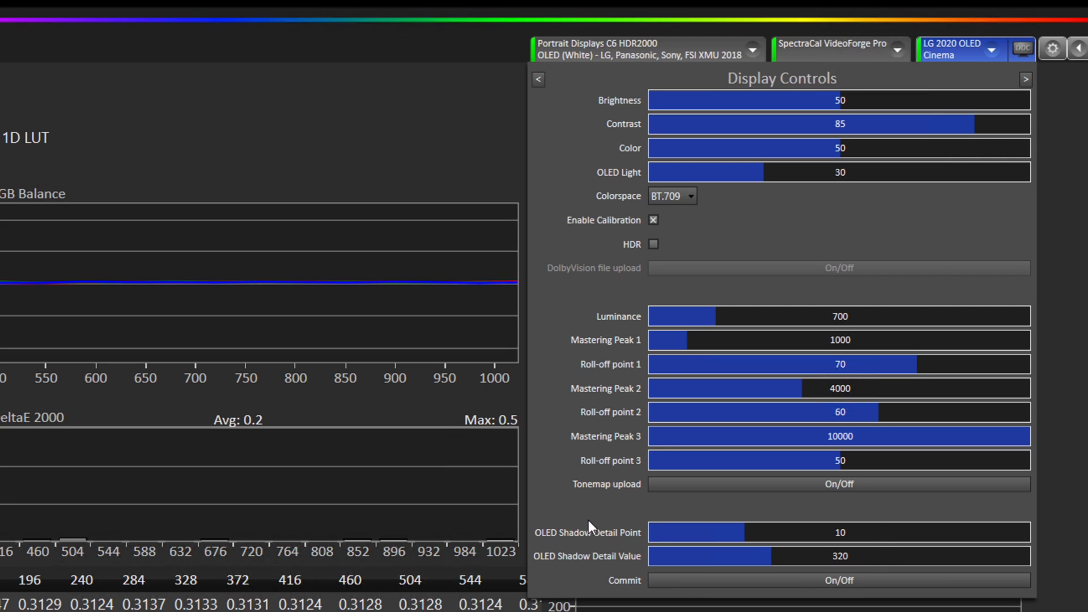
mouse_move(580, 541)
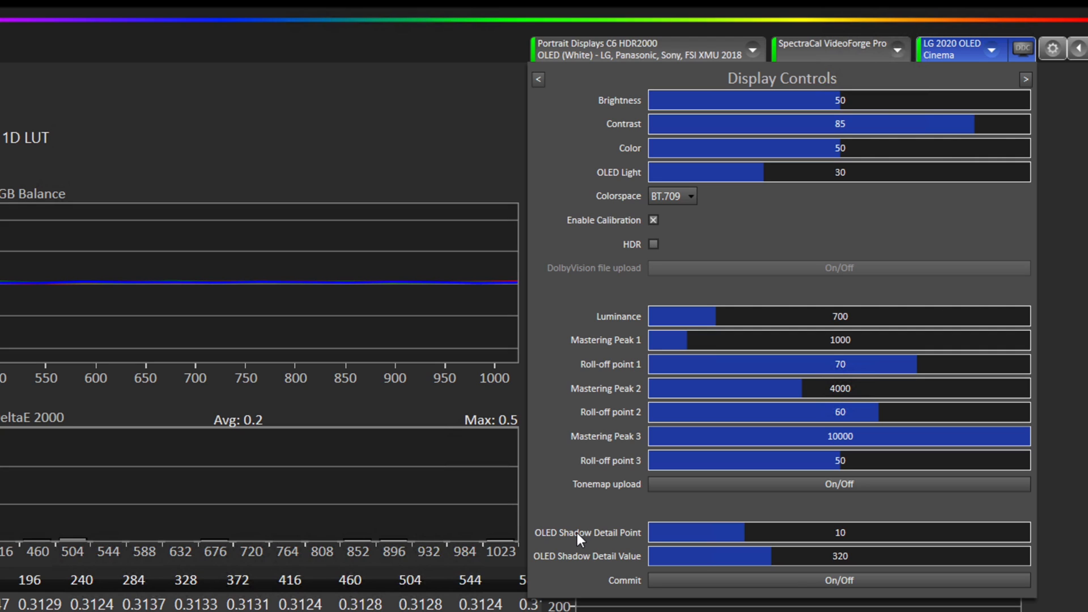
mouse_move(830, 515)
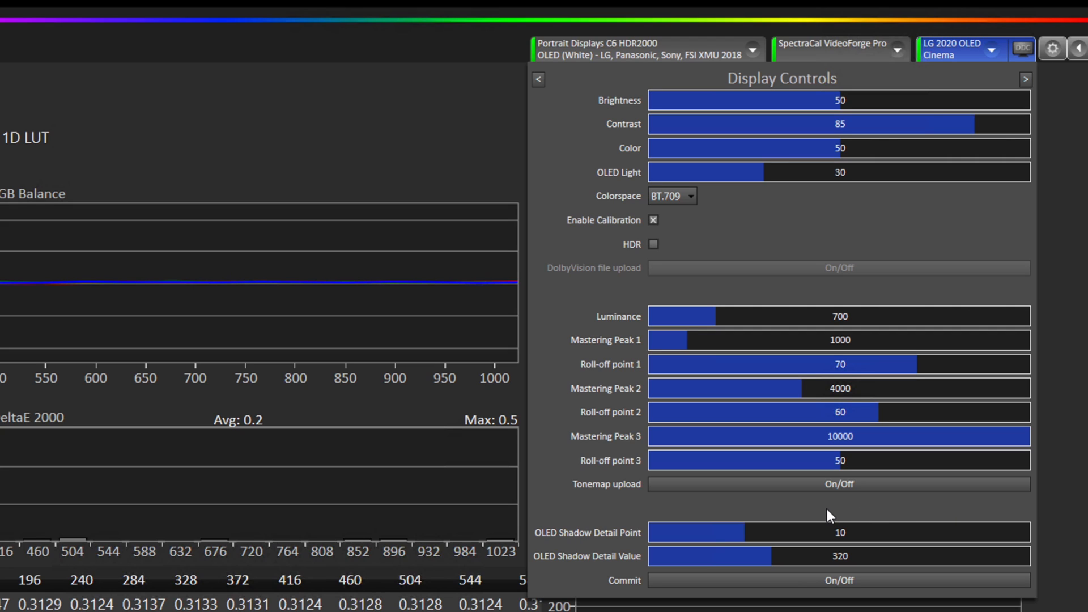
mouse_move(796, 510)
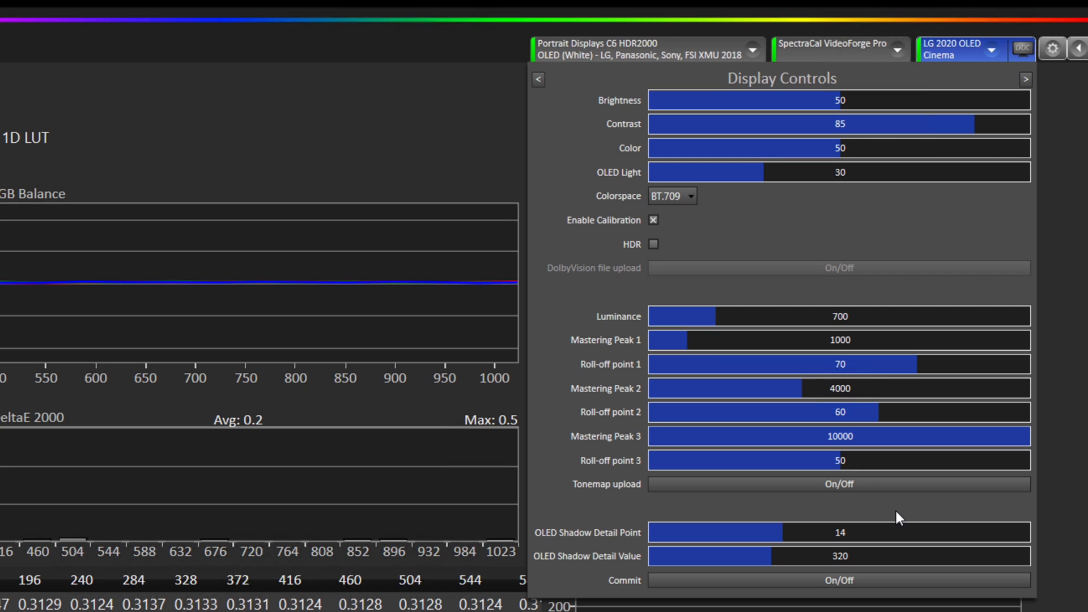
mouse_move(884, 553)
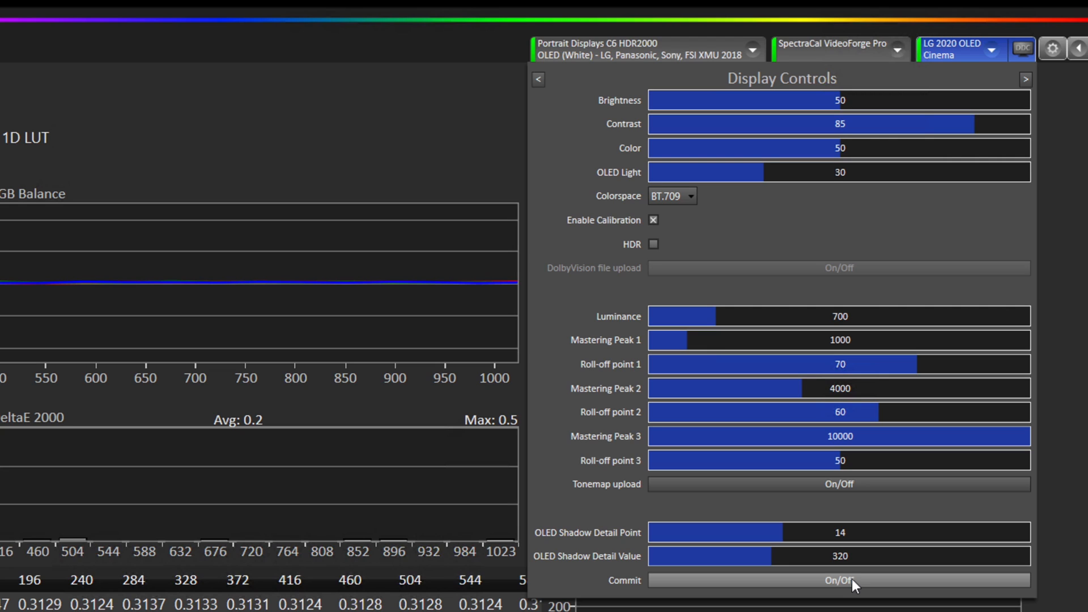
mouse_move(854, 551)
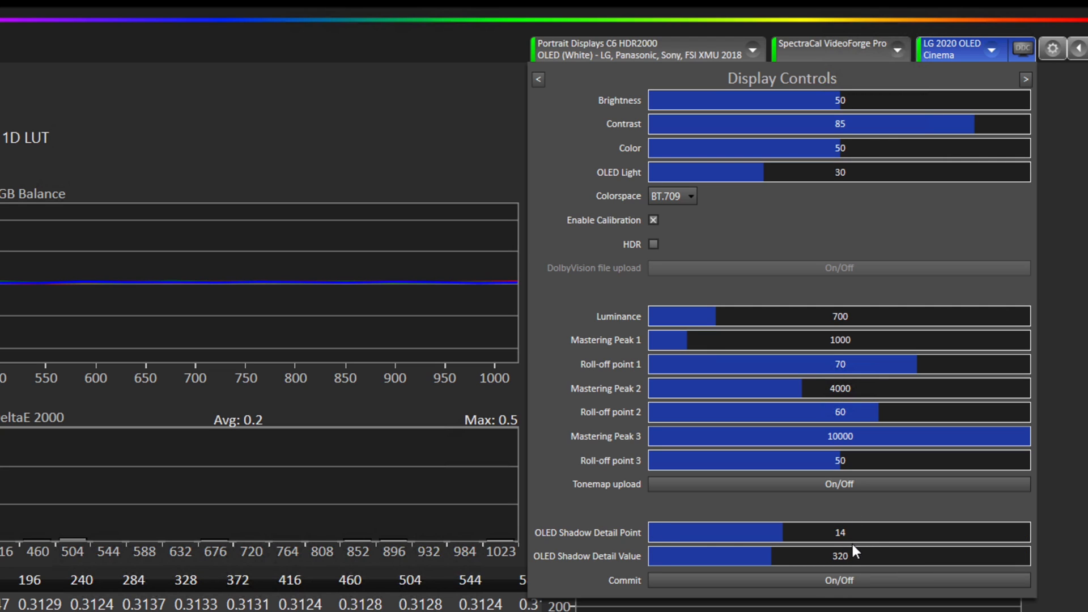
- Change OLED Shadow Detail Point from 14 to 23 and commit it to the TV
left_click(838, 532)
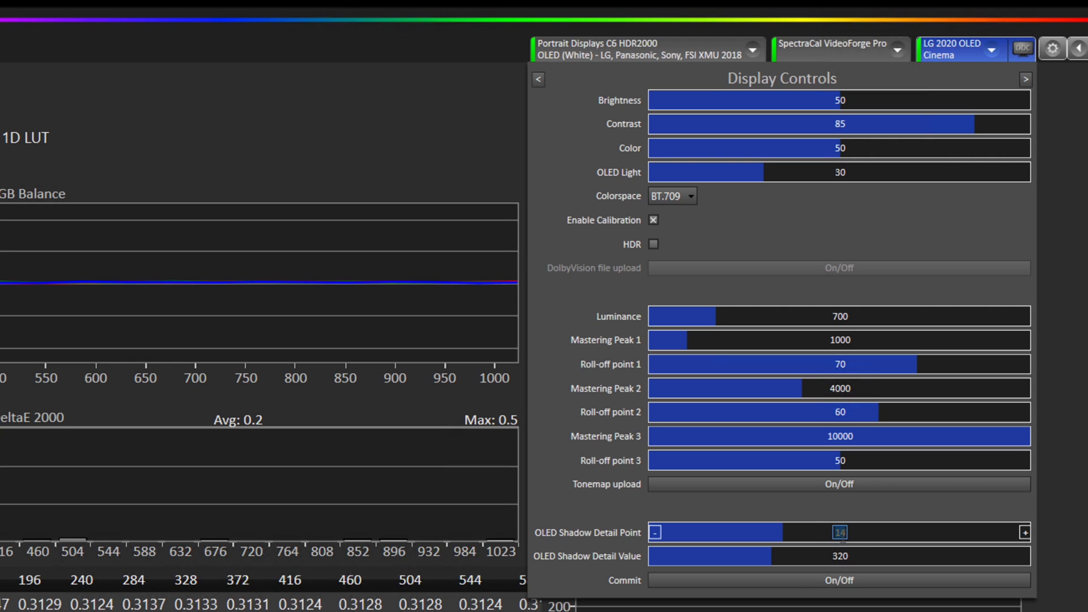
left_click(840, 533)
type("23")
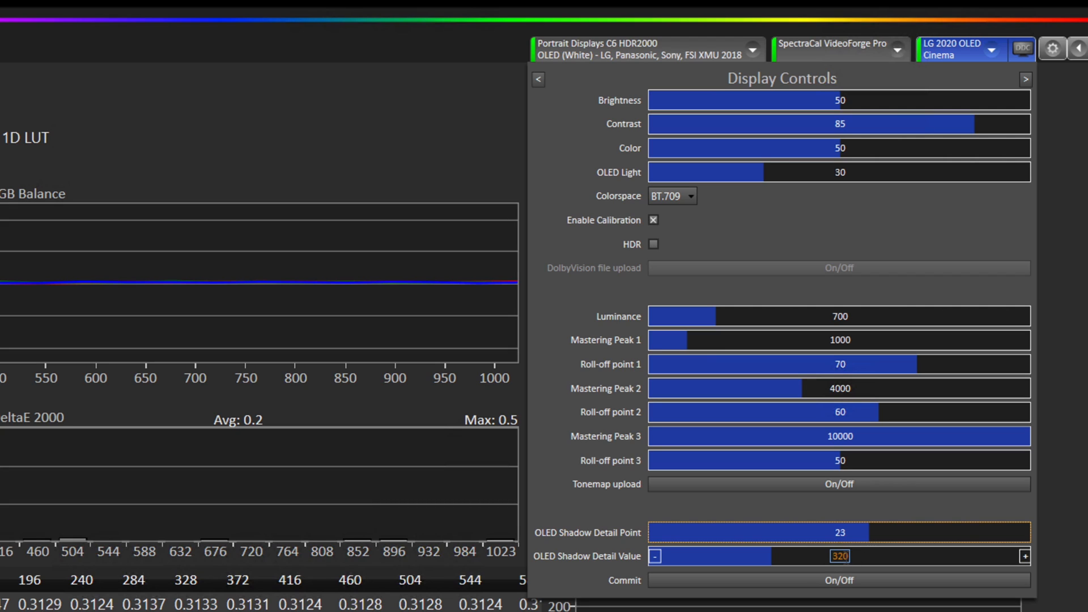
left_click(838, 581)
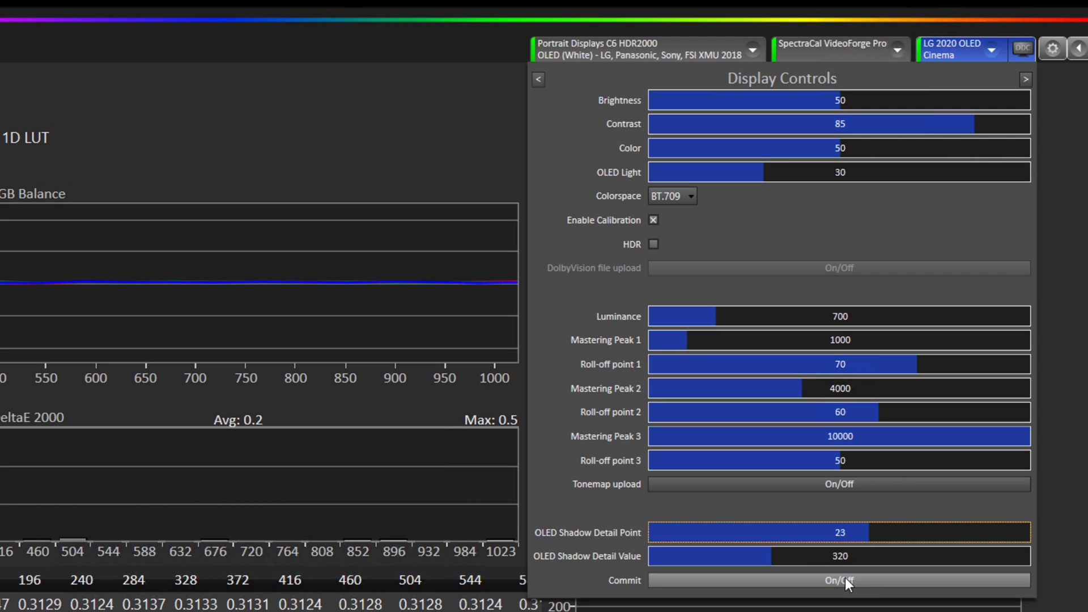